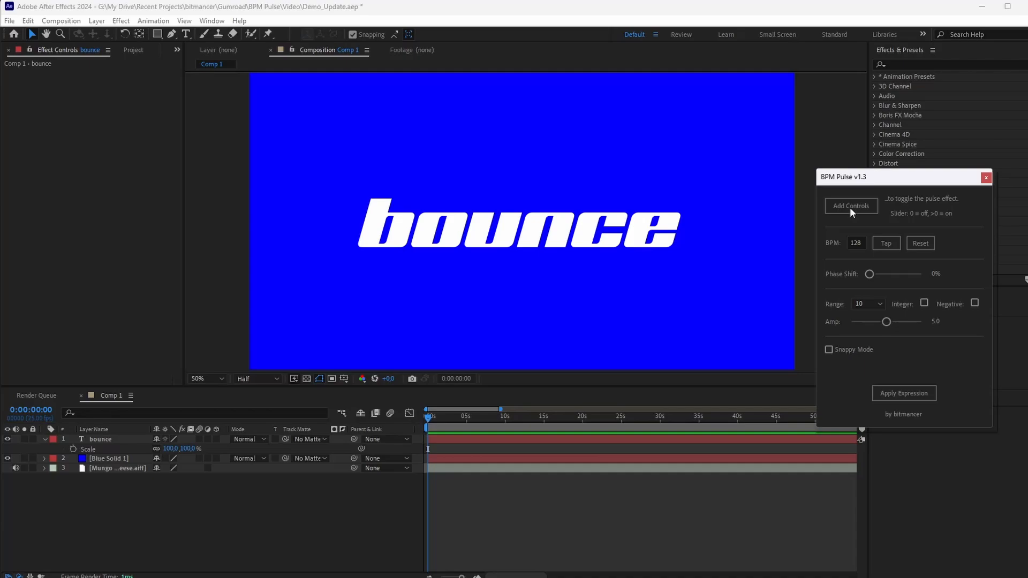
# Add an Enable Pulse slider control to the bounce text layer and set it to 1
pyautogui.click(100, 439)
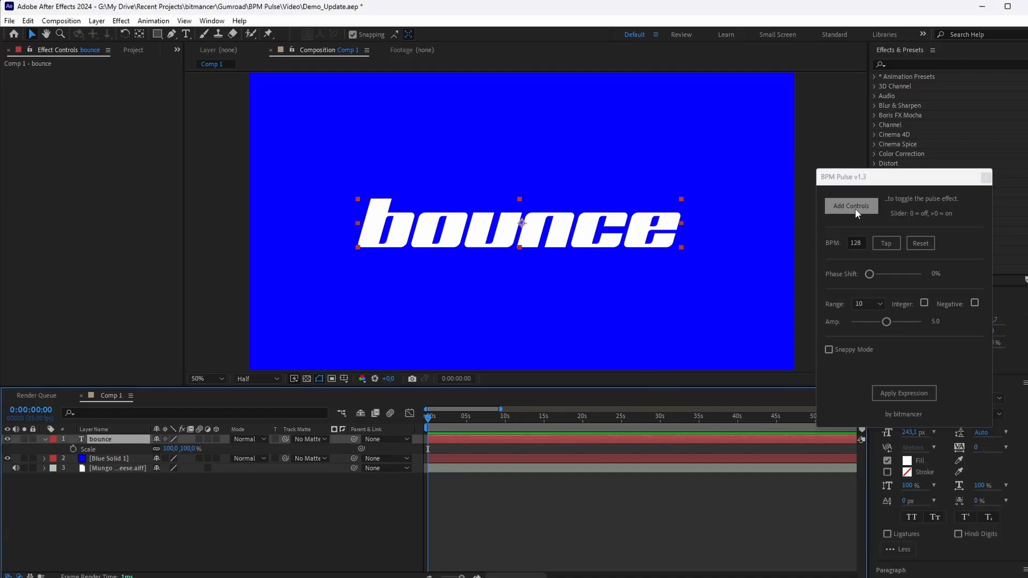
pyautogui.click(850, 206)
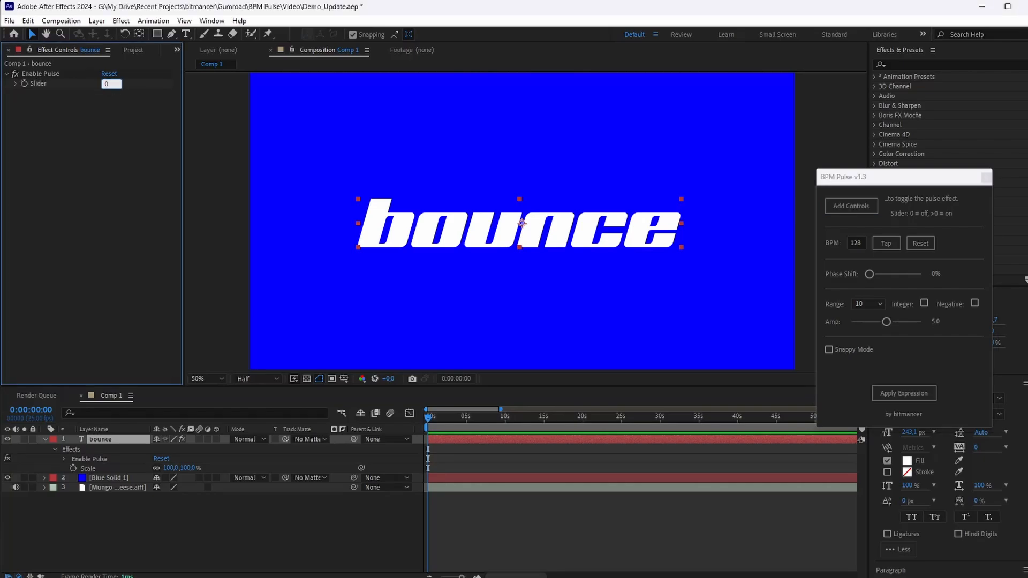
pyautogui.doubleClick(112, 84)
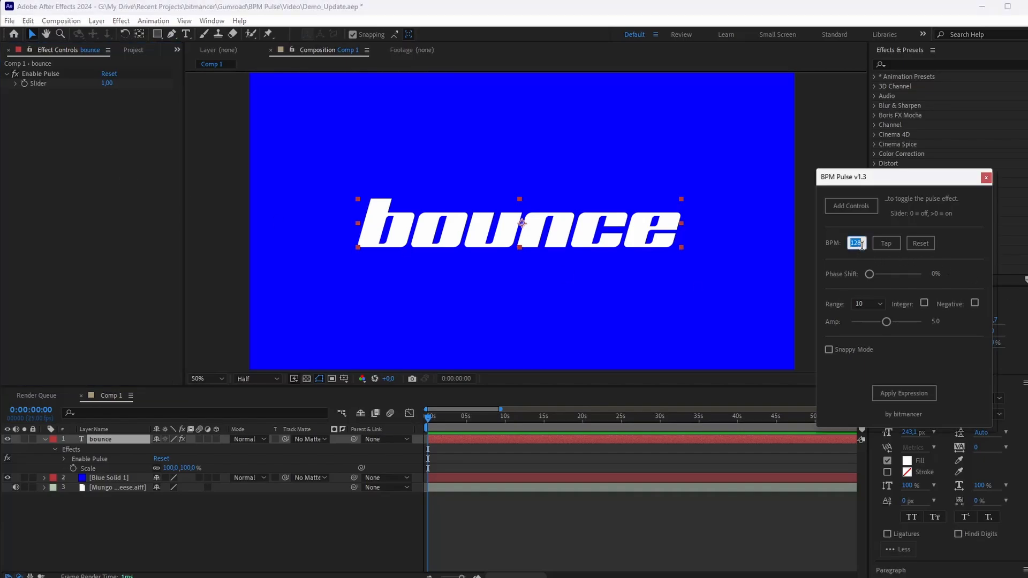
# Set BPM Pulse to 133 BPM, range 100, integer amplitude 66
pyautogui.write('133')
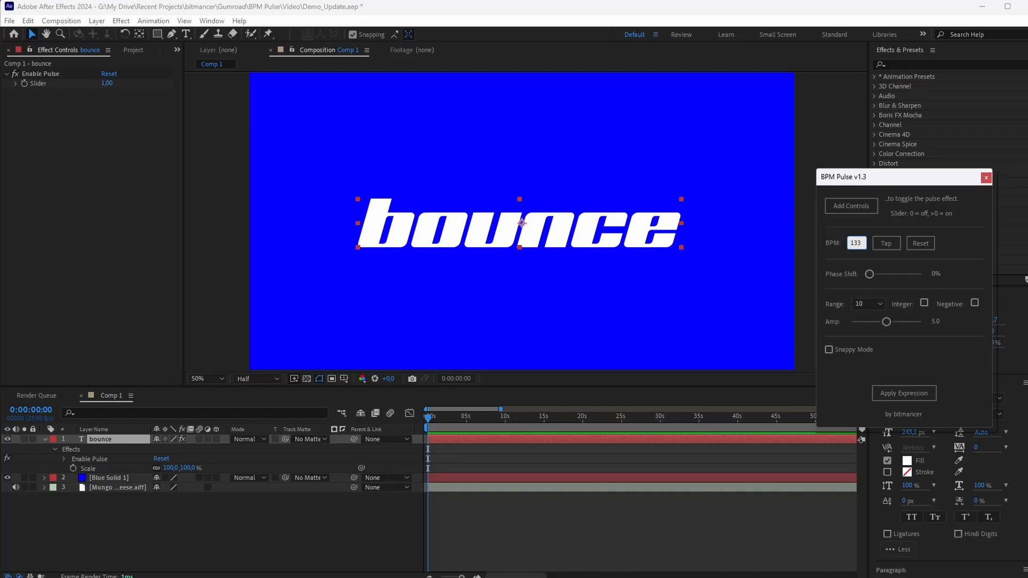
pyautogui.click(867, 303)
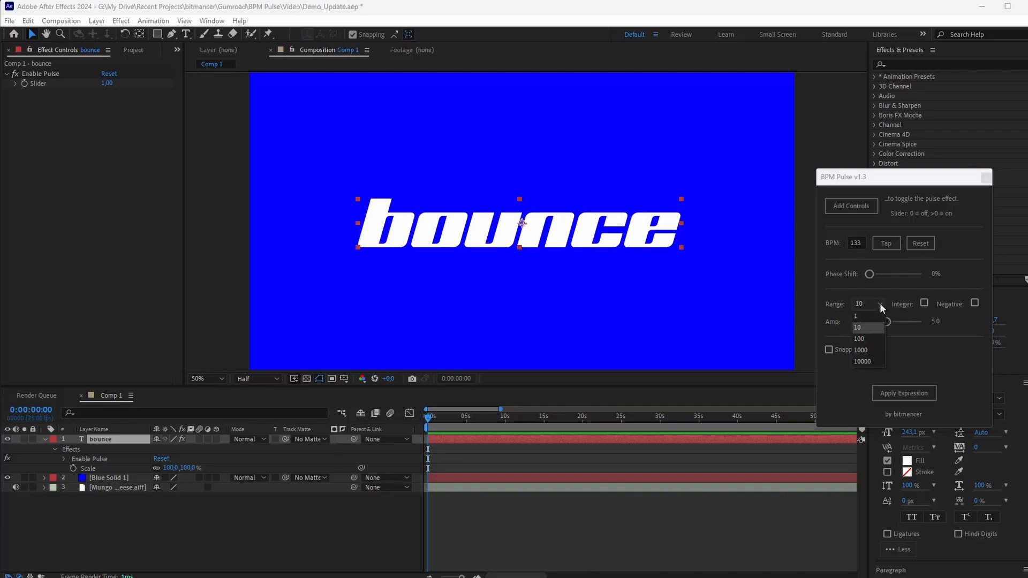
pyautogui.click(859, 339)
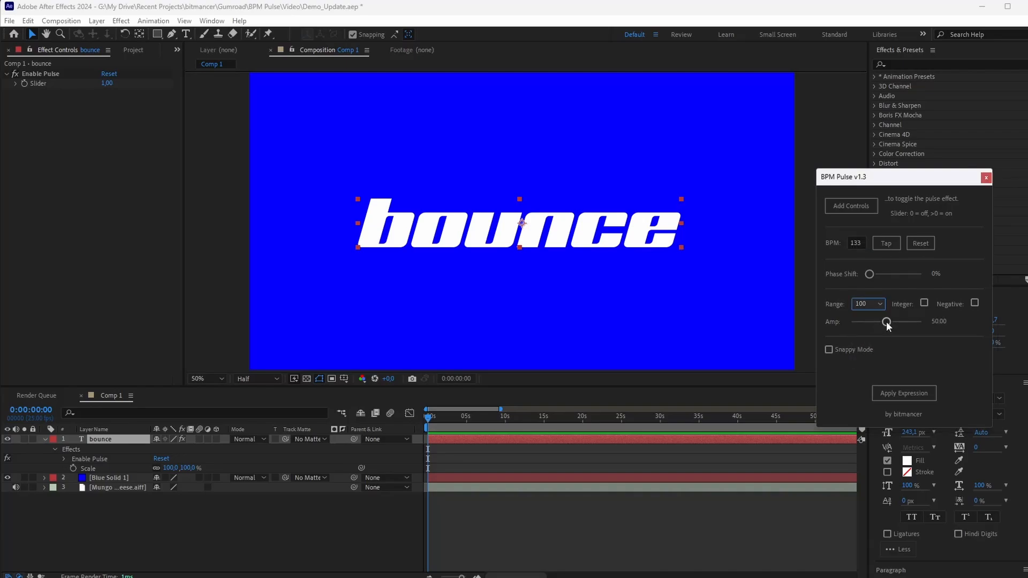
pyautogui.moveTo(887, 321); pyautogui.dragTo(904, 321)
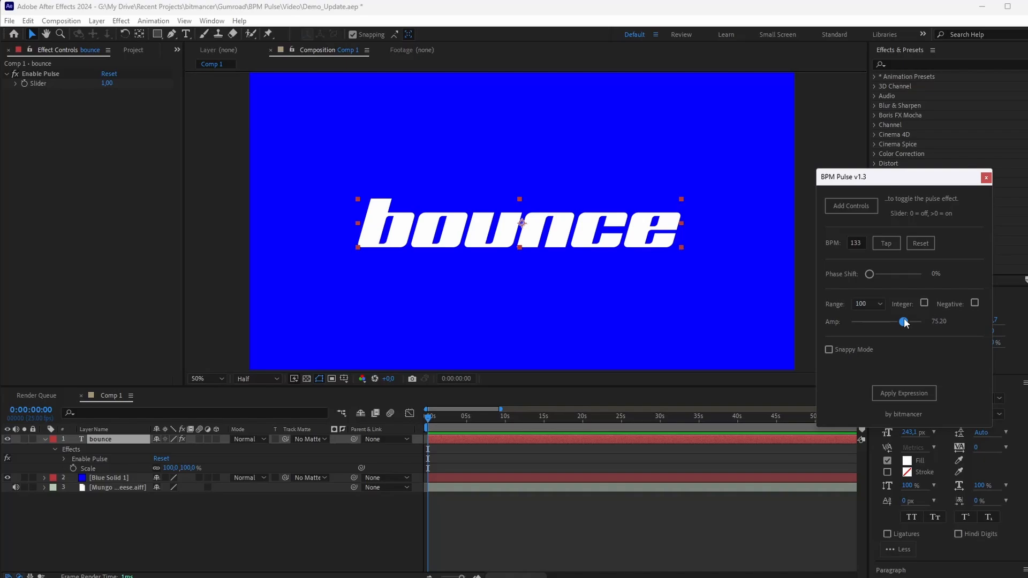
pyautogui.moveTo(903, 322); pyautogui.dragTo(900, 322)
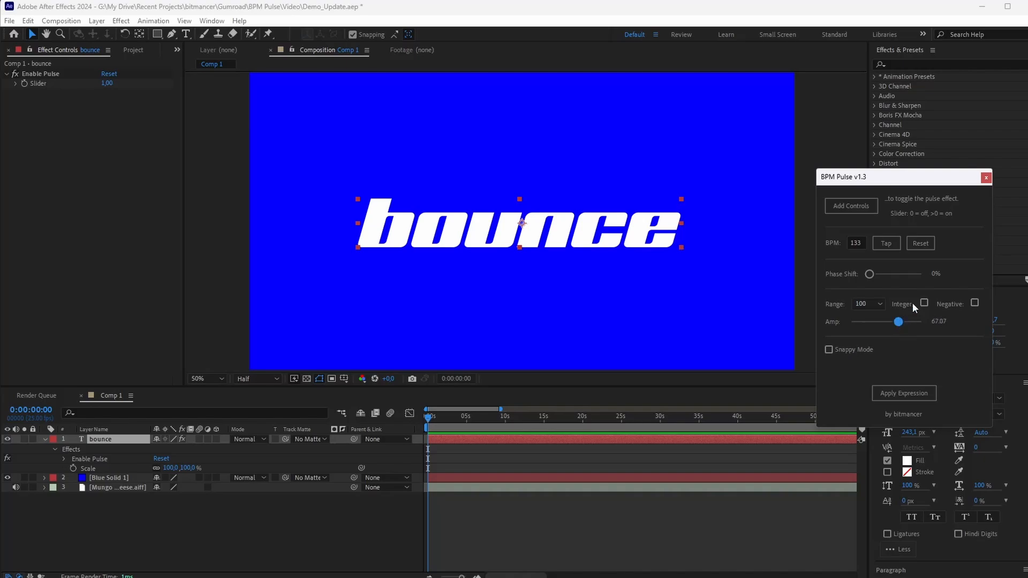
pyautogui.click(924, 303)
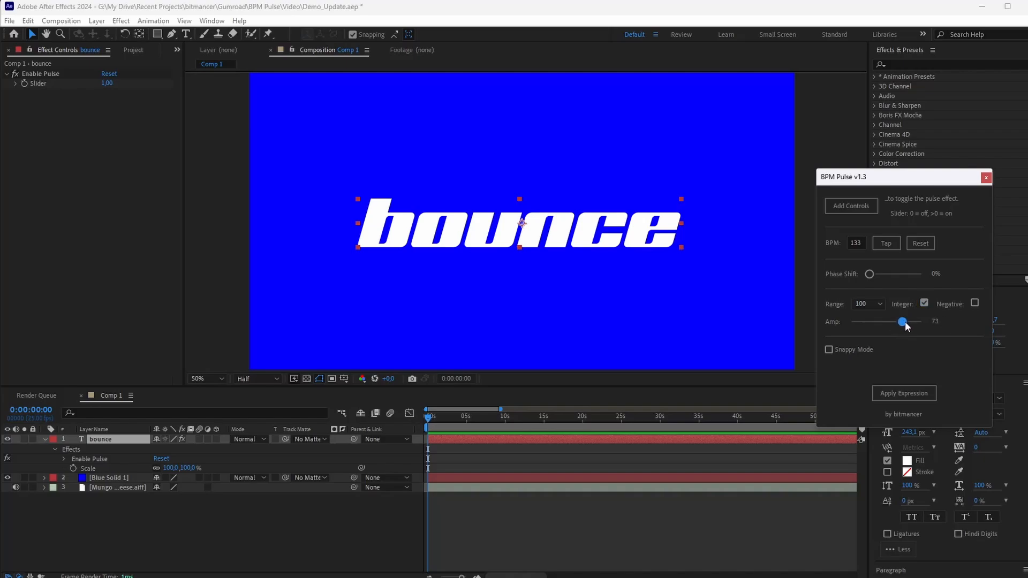
pyautogui.moveTo(903, 321); pyautogui.dragTo(897, 321)
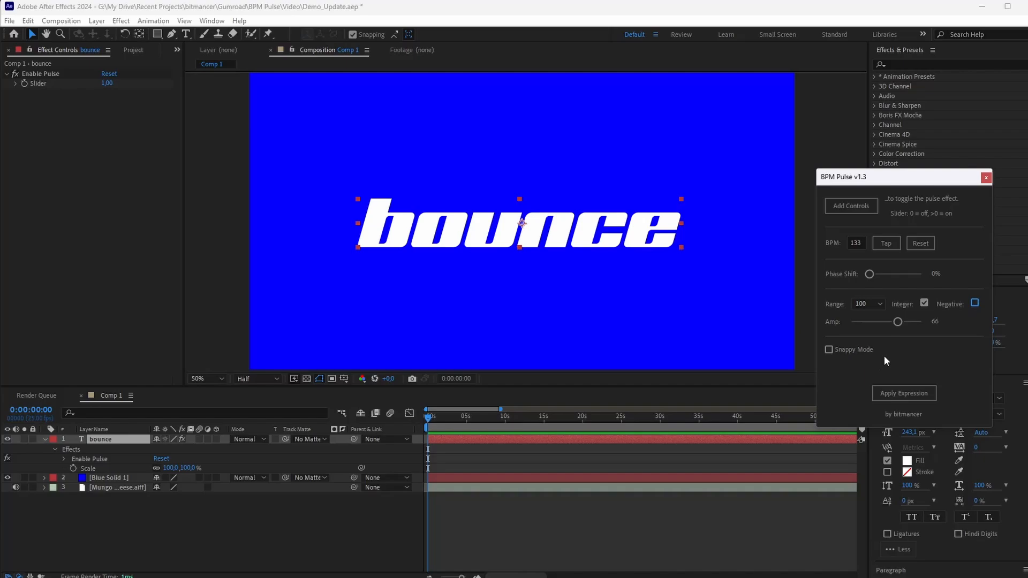
pyautogui.moveTo(160, 456)
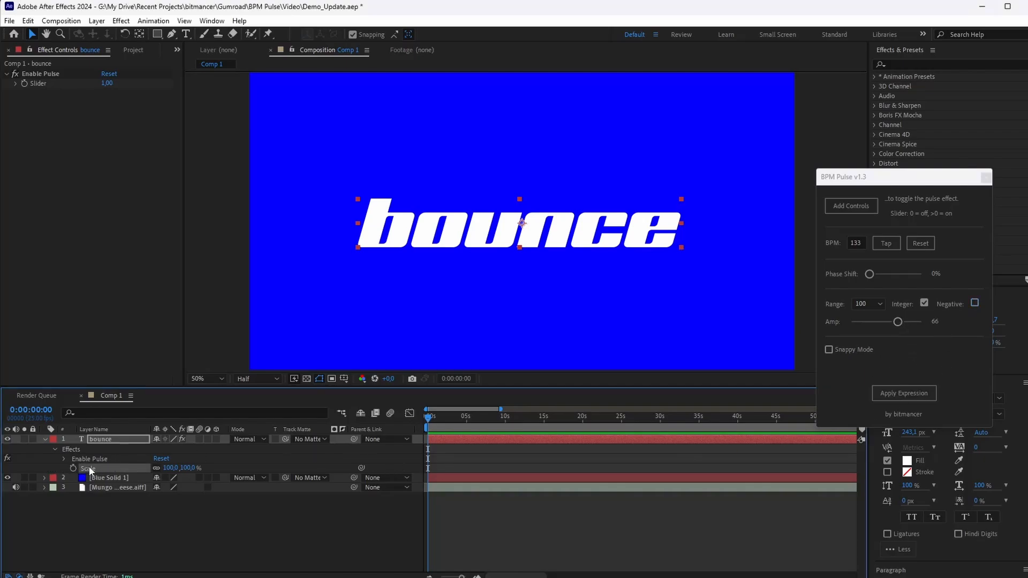
# Apply the BPM pulse expression to the bounce layer's Scale and preview the pulsing text
pyautogui.click(903, 392)
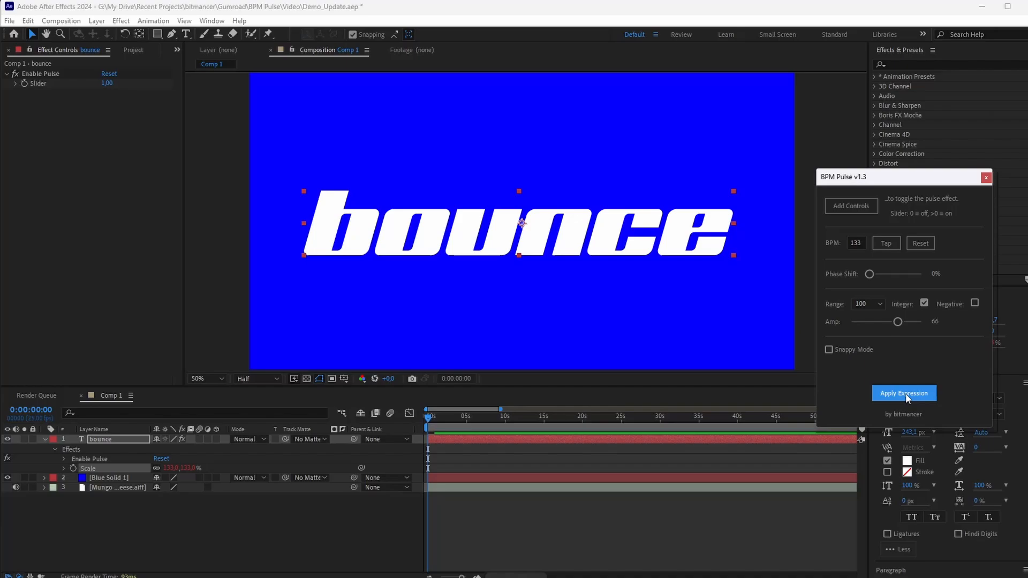
pyautogui.click(903, 392)
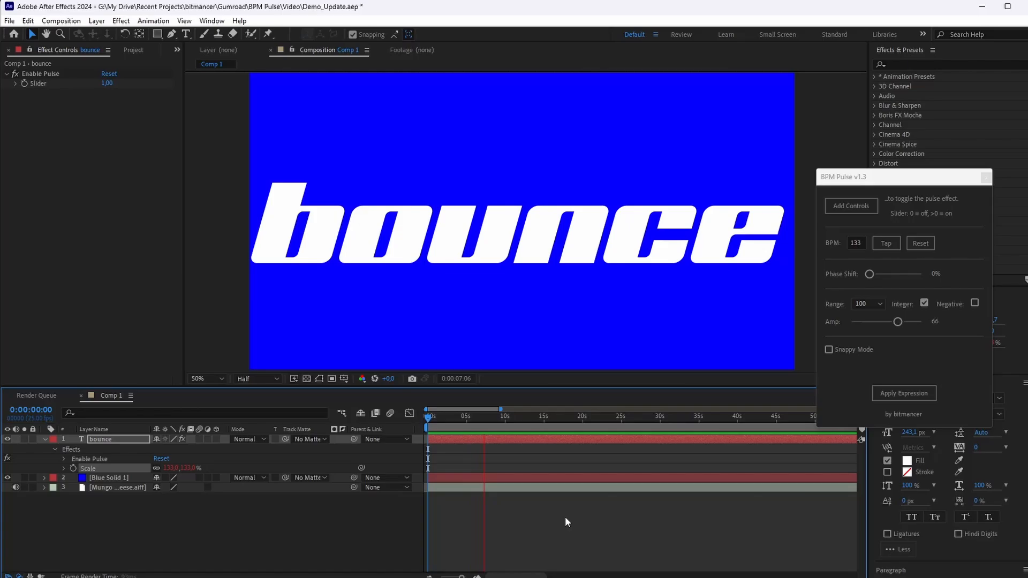
pyautogui.click(508, 416)
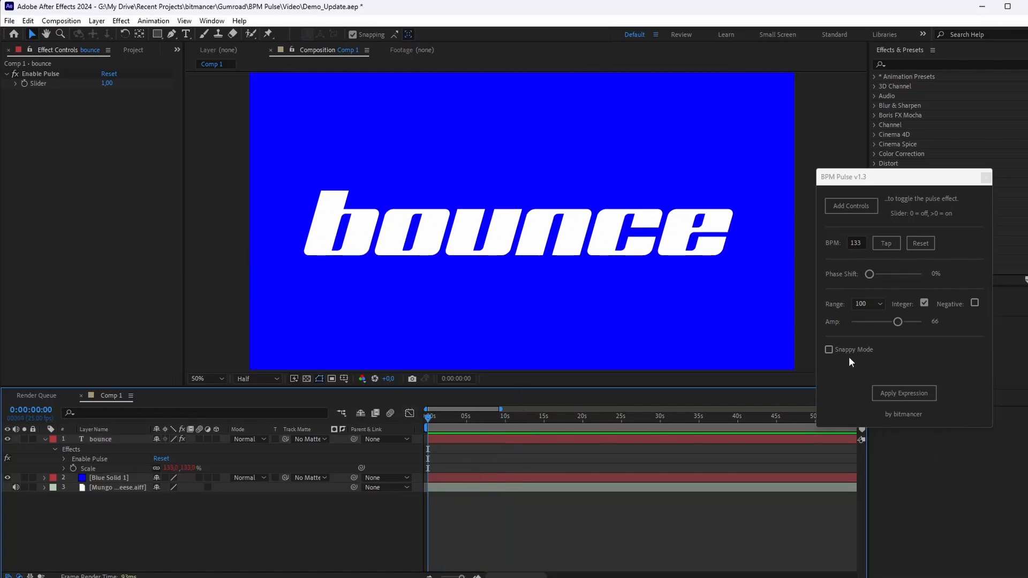
pyautogui.moveTo(829, 349)
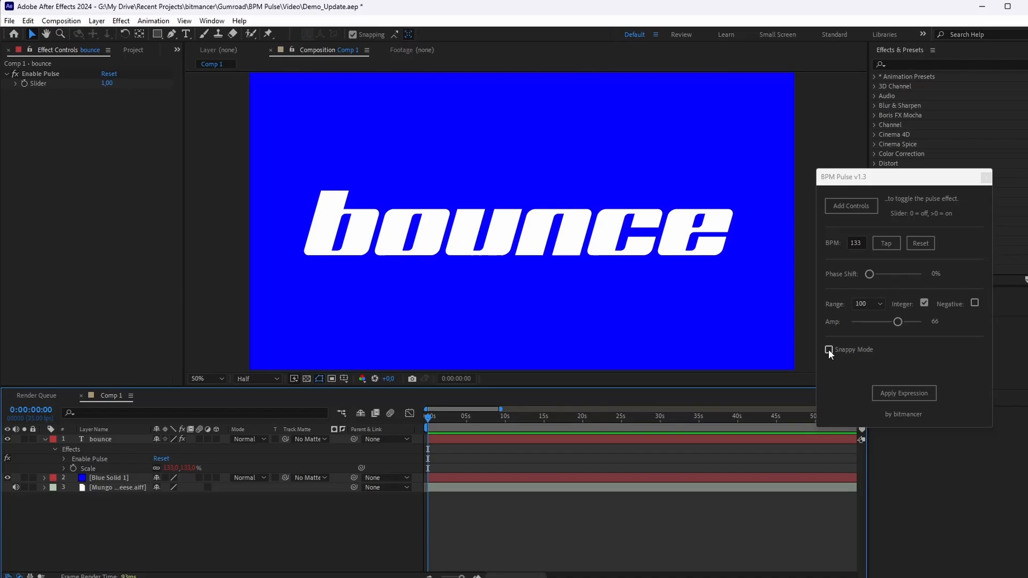
# Turn on Snappy Mode and raise the pulse phase shift to about 51%
pyautogui.click(829, 349)
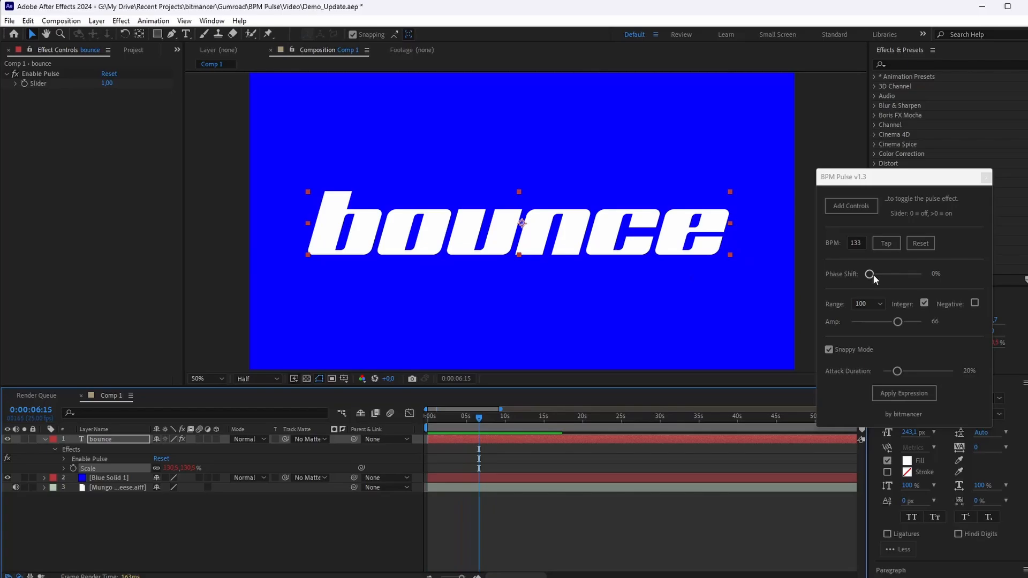
pyautogui.moveTo(869, 274); pyautogui.dragTo(890, 274)
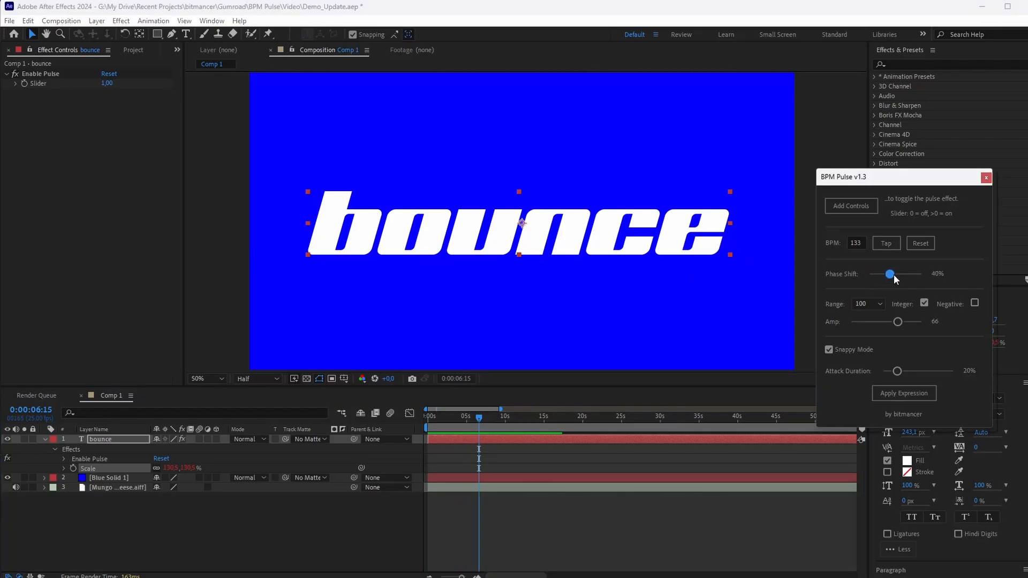
pyautogui.moveTo(890, 273); pyautogui.dragTo(894, 273)
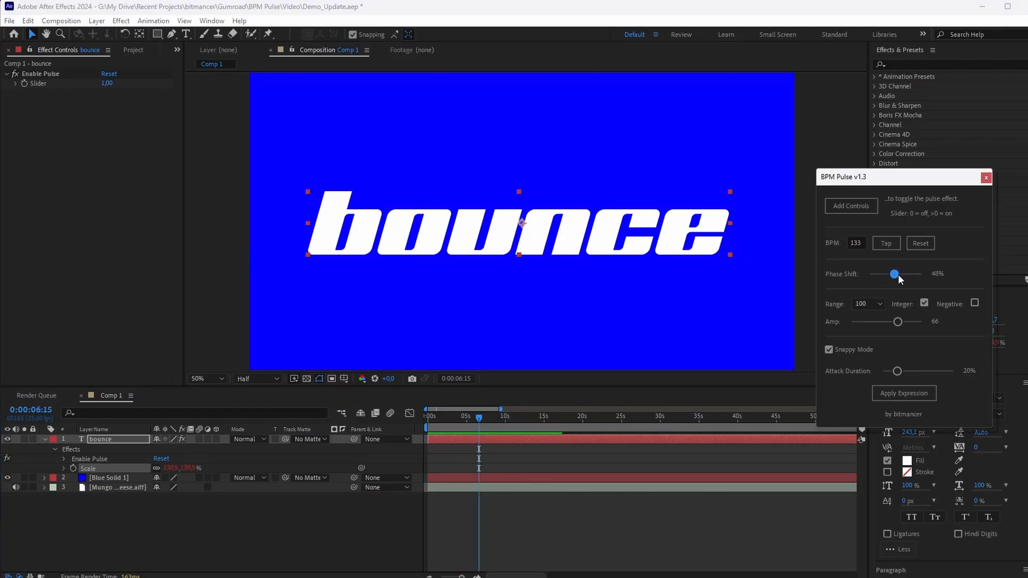
pyautogui.moveTo(893, 274); pyautogui.dragTo(895, 274)
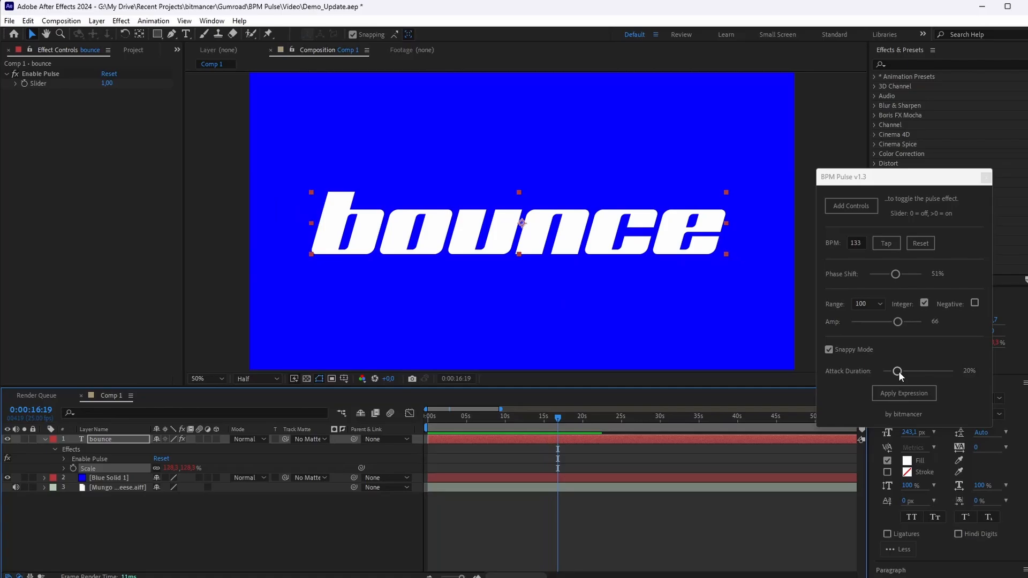
# Set attack duration to 25%, reapply the pulse expression, and enable motion blur on the text
pyautogui.moveTo(897, 371); pyautogui.dragTo(917, 372)
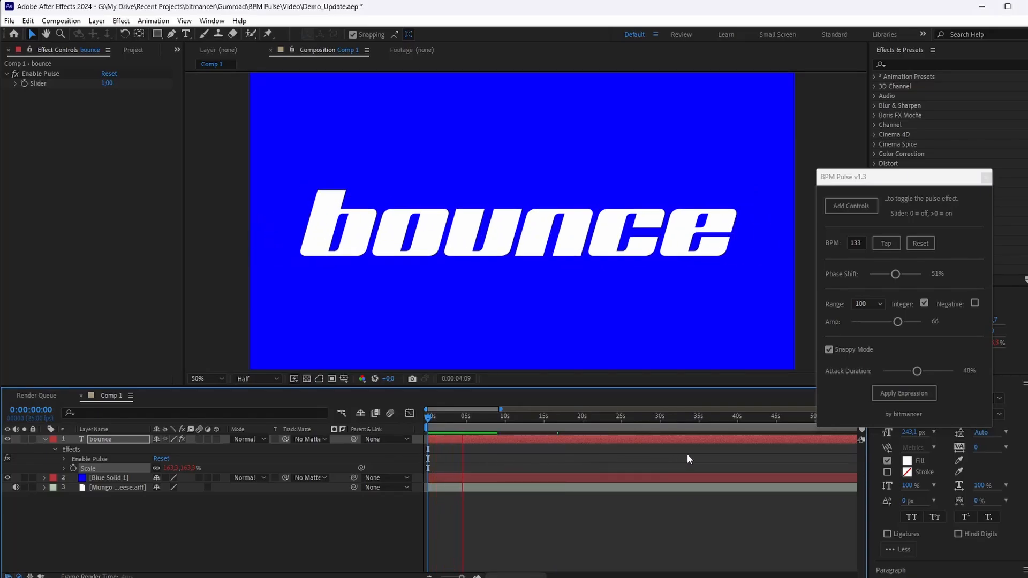
pyautogui.moveTo(917, 371); pyautogui.dragTo(928, 371)
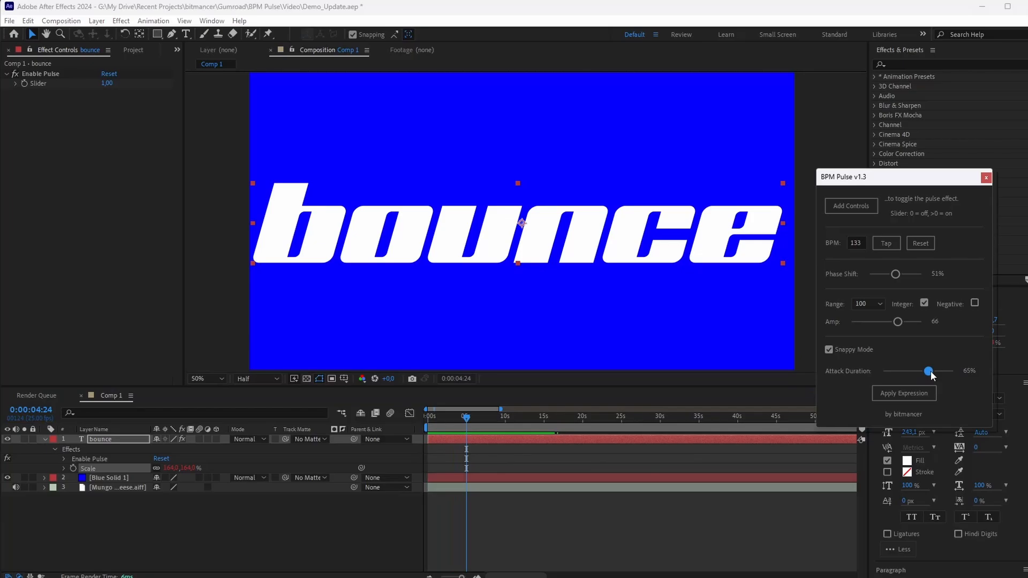
pyautogui.moveTo(927, 371); pyautogui.dragTo(942, 371)
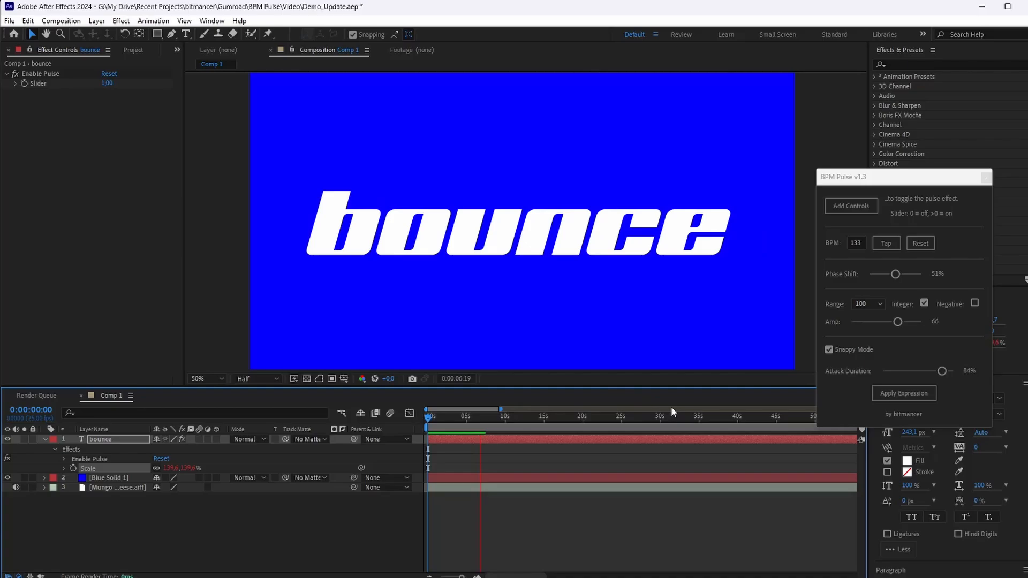
pyautogui.moveTo(943, 371); pyautogui.dragTo(899, 371)
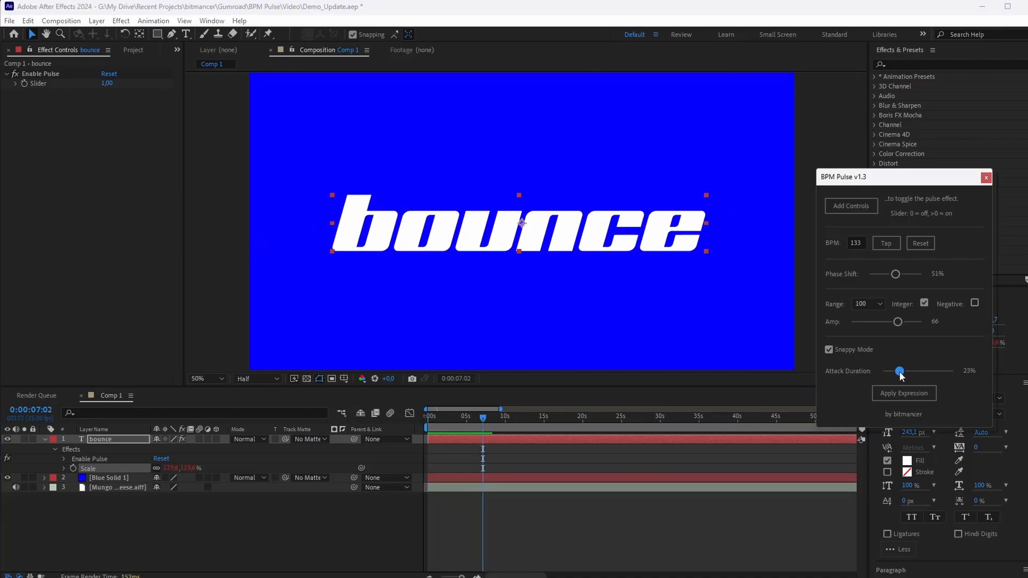
pyautogui.moveTo(899, 371); pyautogui.dragTo(900, 371)
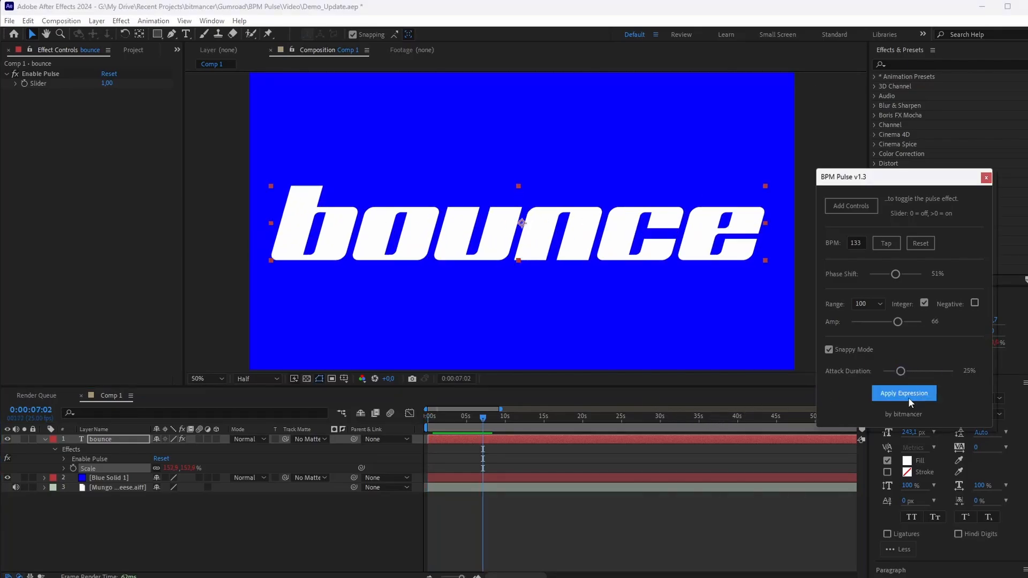
pyautogui.click(903, 392)
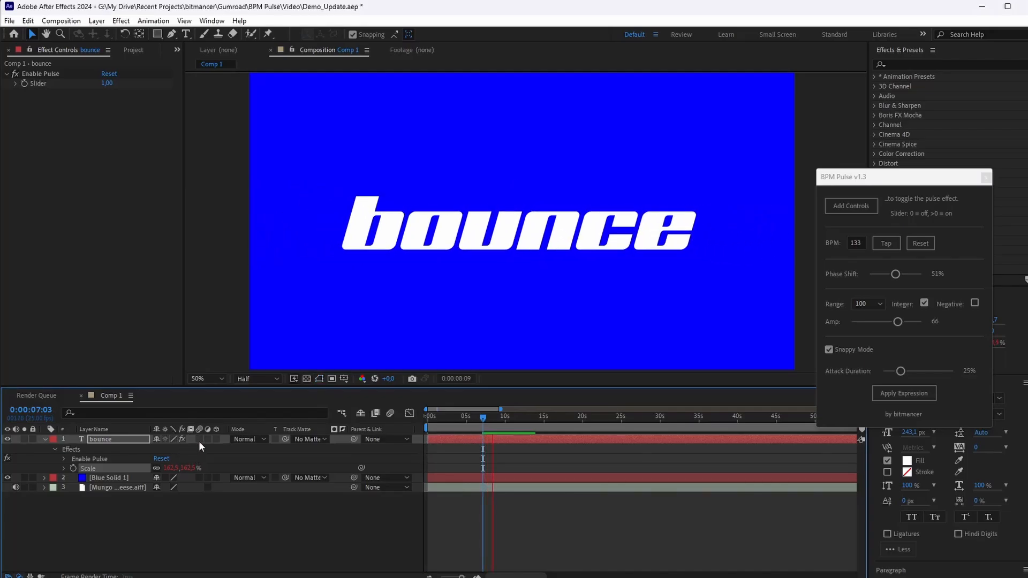
pyautogui.click(498, 416)
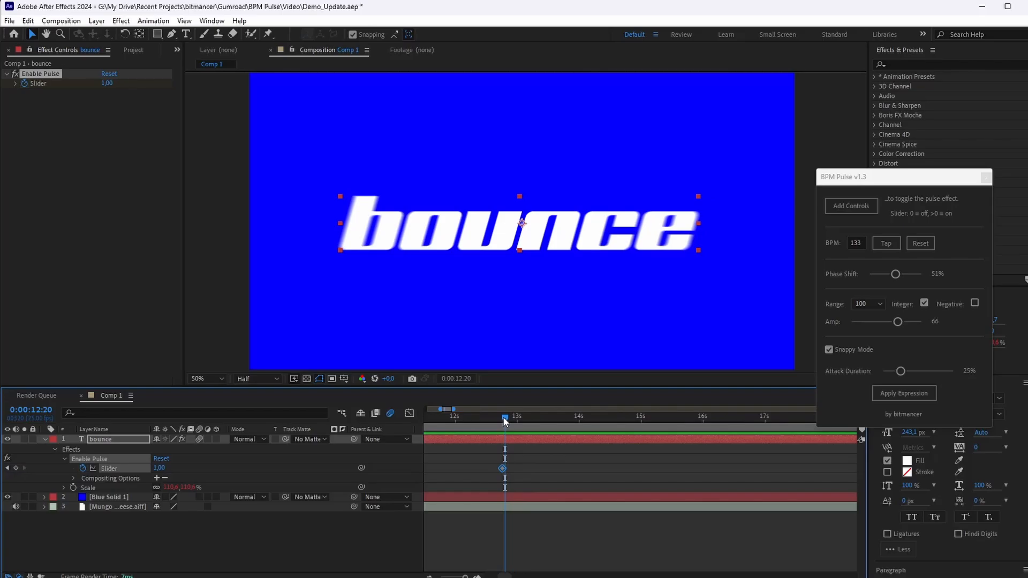
# Keyframe Enable Pulse and align the second keyframe with a beat in the song waveform
pyautogui.click(160, 468)
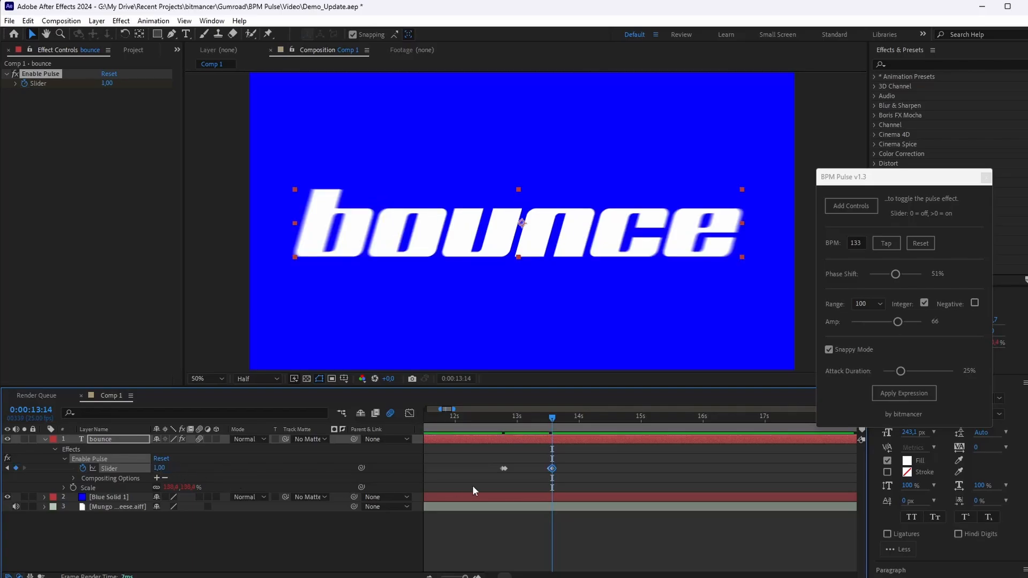
pyautogui.moveTo(552, 418); pyautogui.dragTo(495, 418)
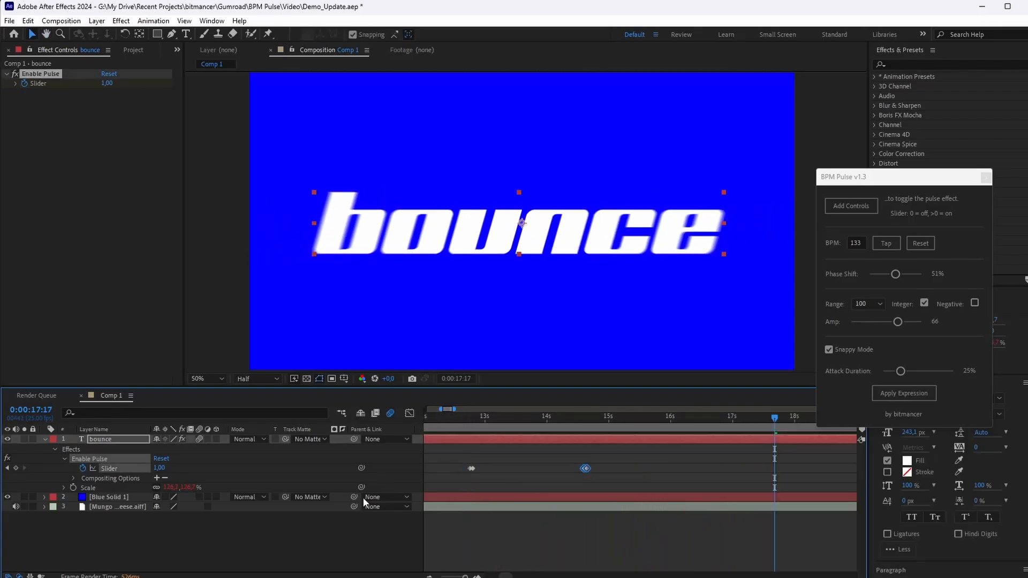
pyautogui.click(54, 506)
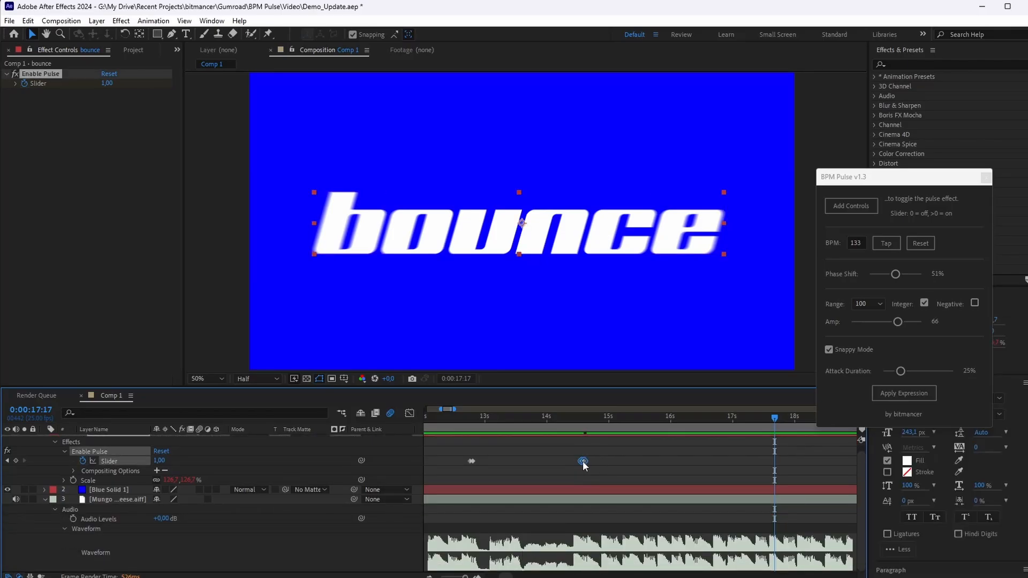
pyautogui.moveTo(774, 417); pyautogui.dragTo(572, 417)
pyautogui.write('color')
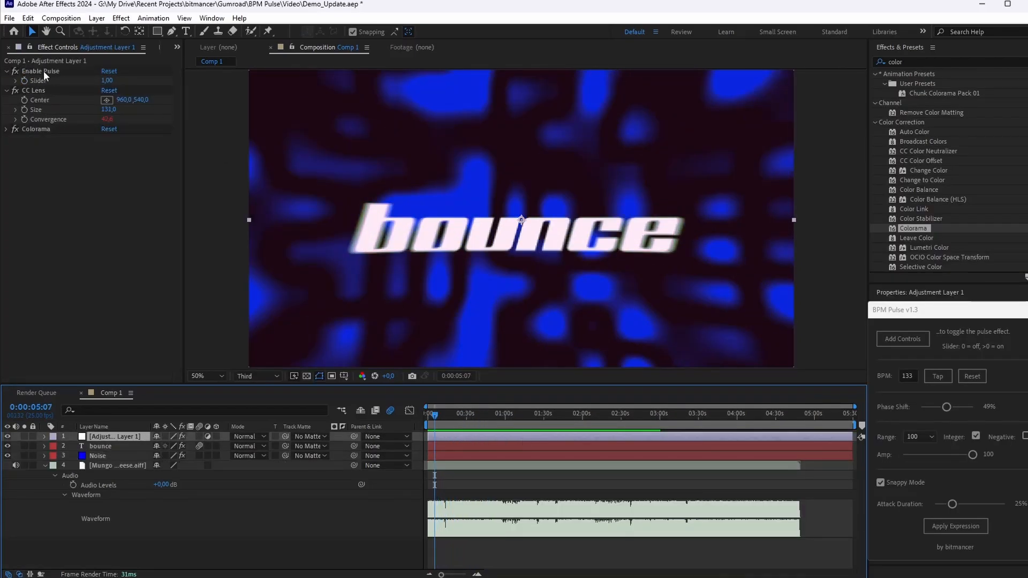
pyautogui.click(35, 90)
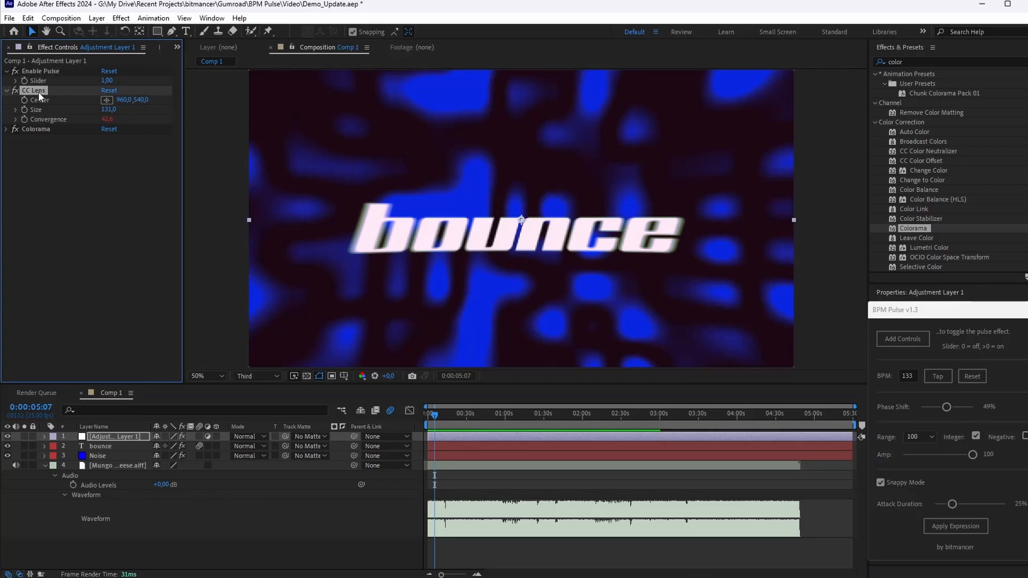
pyautogui.moveTo(435, 419)
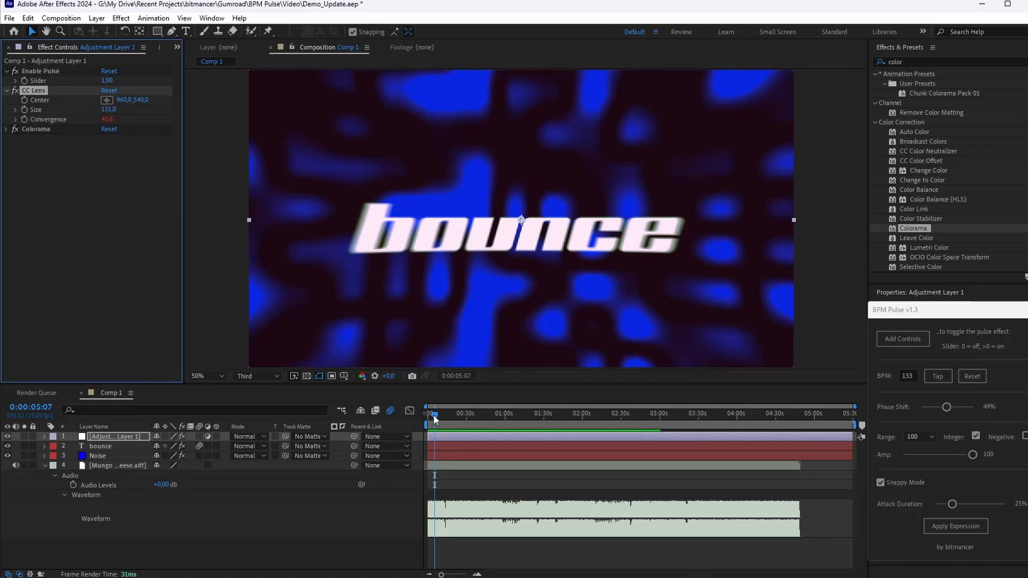